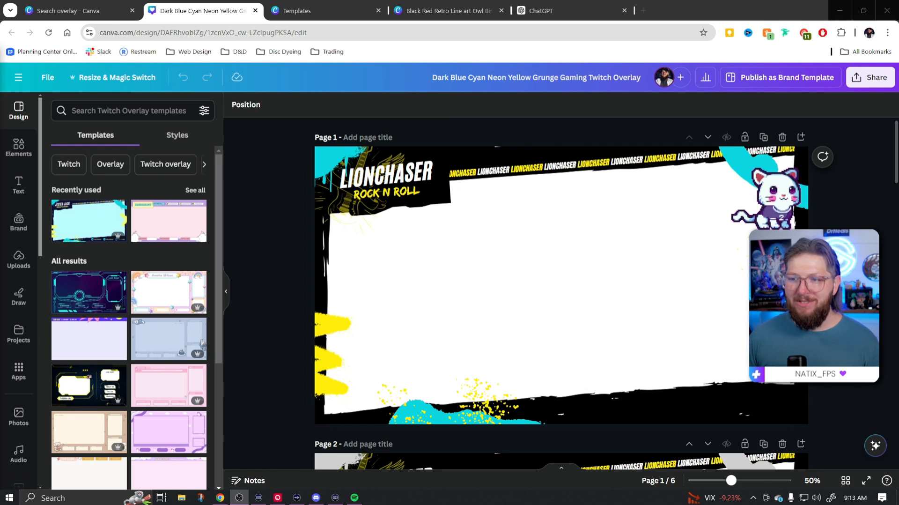
Scroll through the Canva design pages and select the BE RIGHT heading on page 4.
scroll("down", 3)
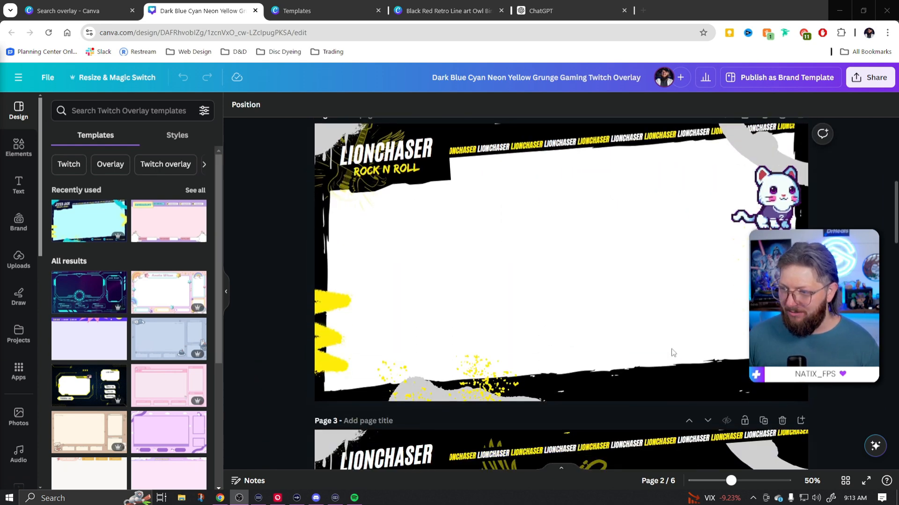
scroll("down", 3)
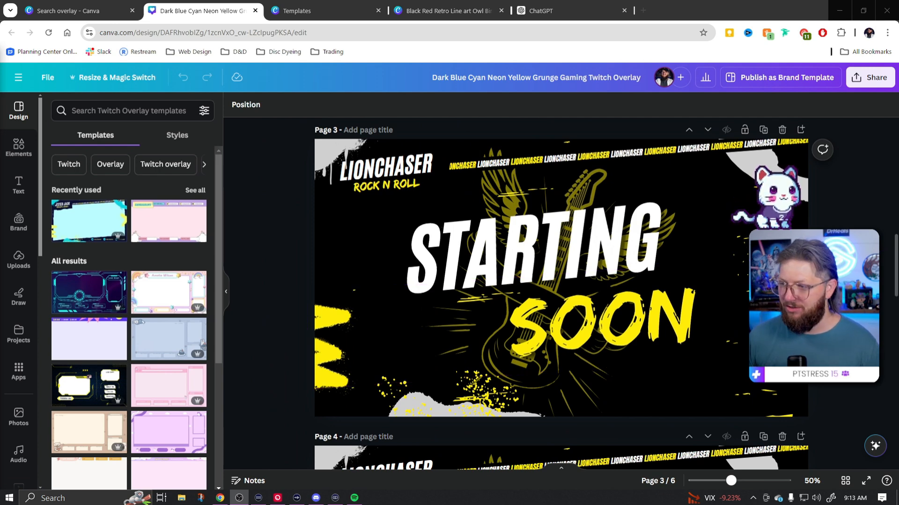
scroll("down", 3)
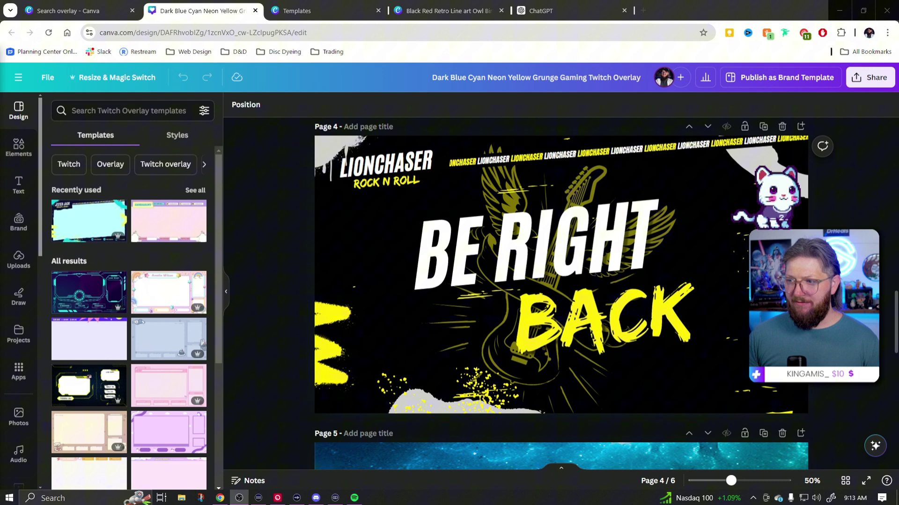
left_click(519, 252)
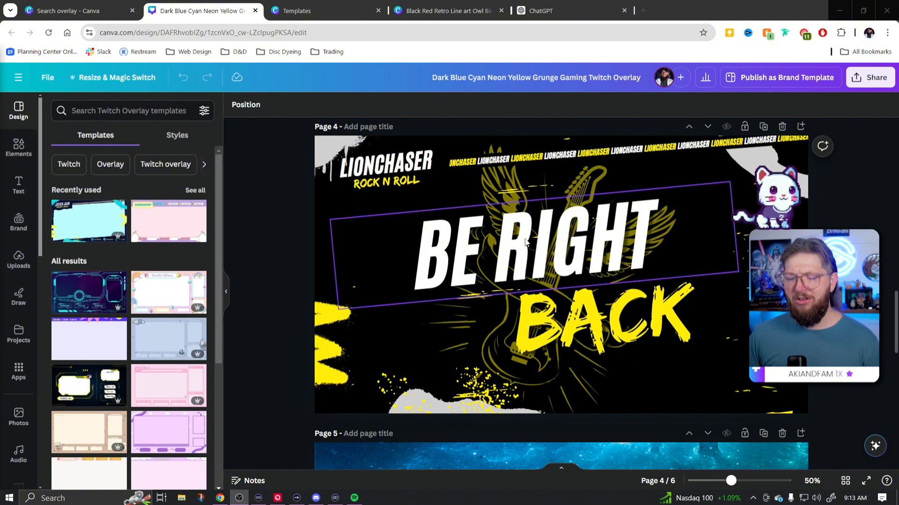
scroll("down", 3)
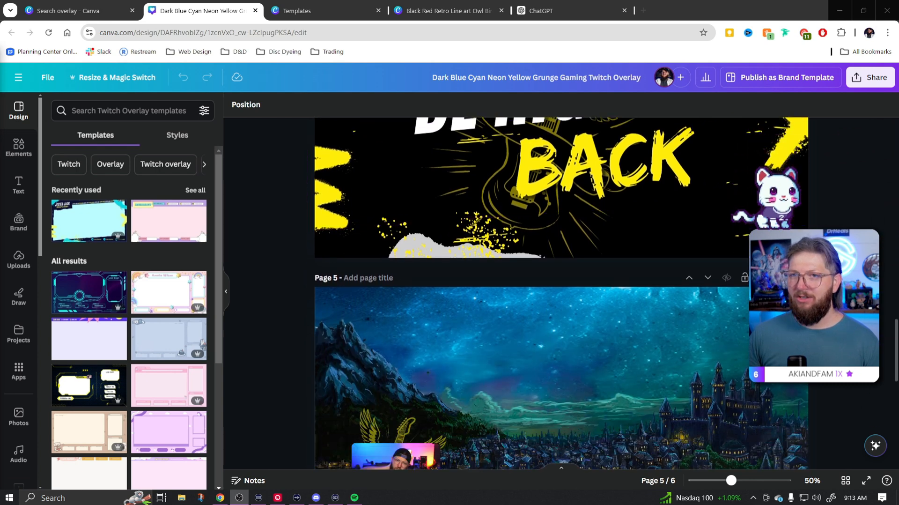
scroll("down", 3)
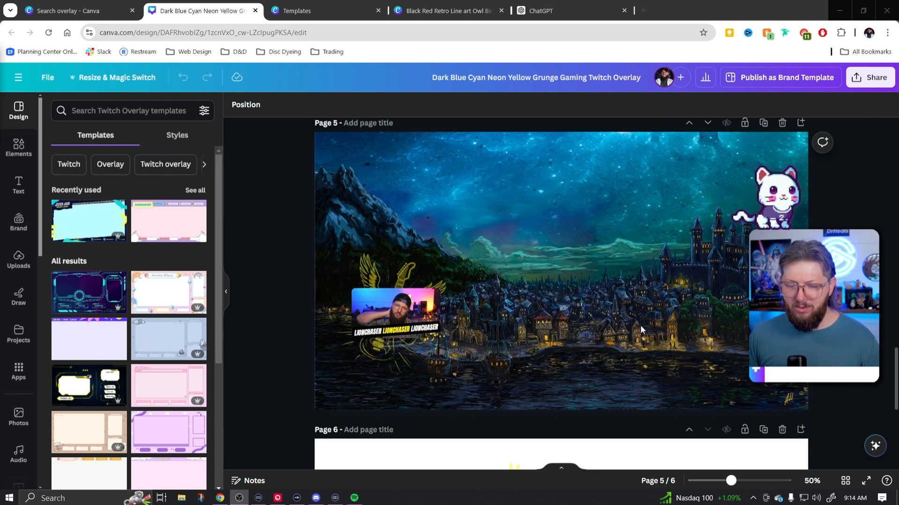
scroll("down", 3)
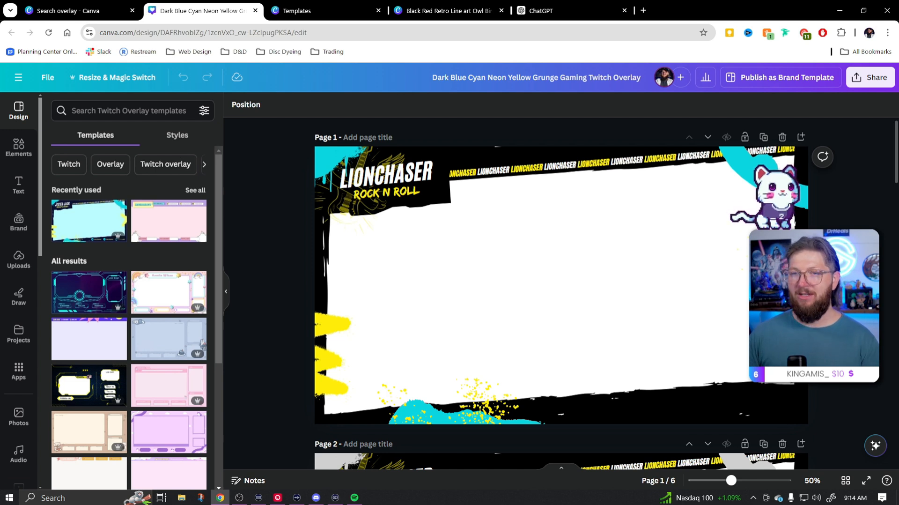
Set the Share download to PNG with a transparent background and pick the page to export.
left_click(870, 77)
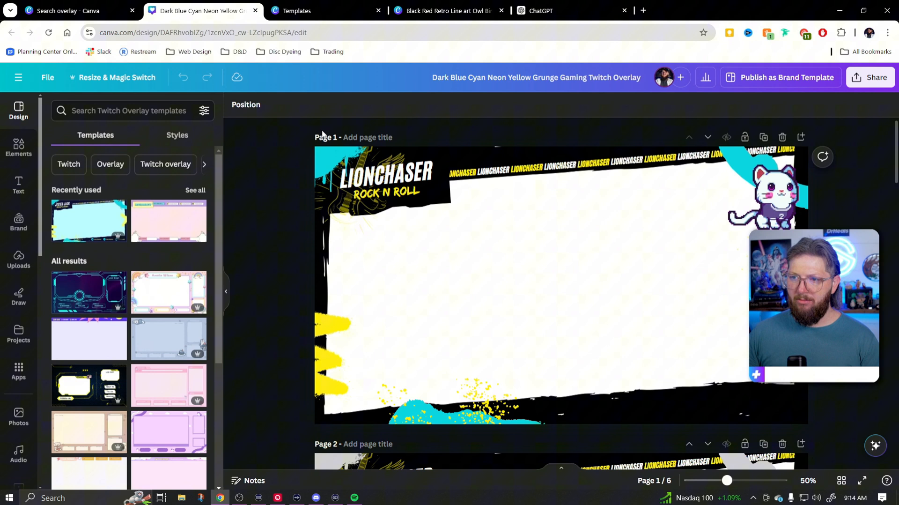
left_click(870, 77)
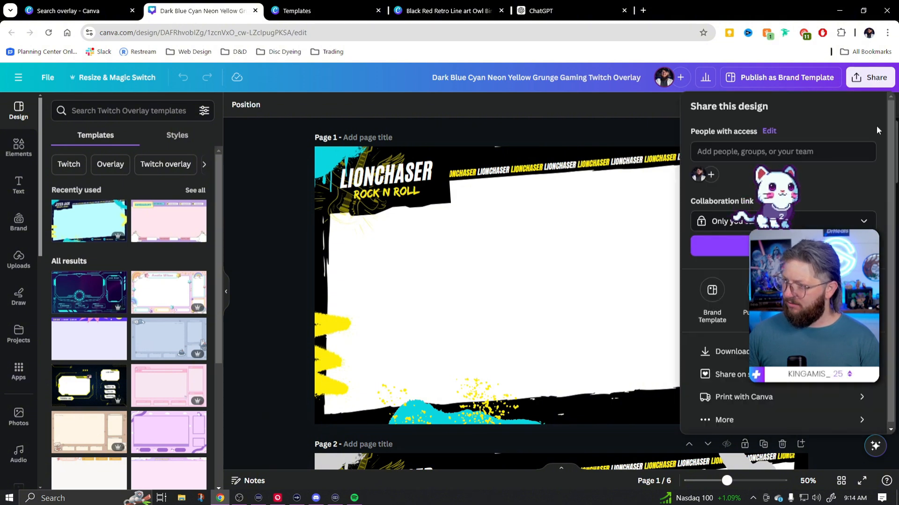
left_click(724, 352)
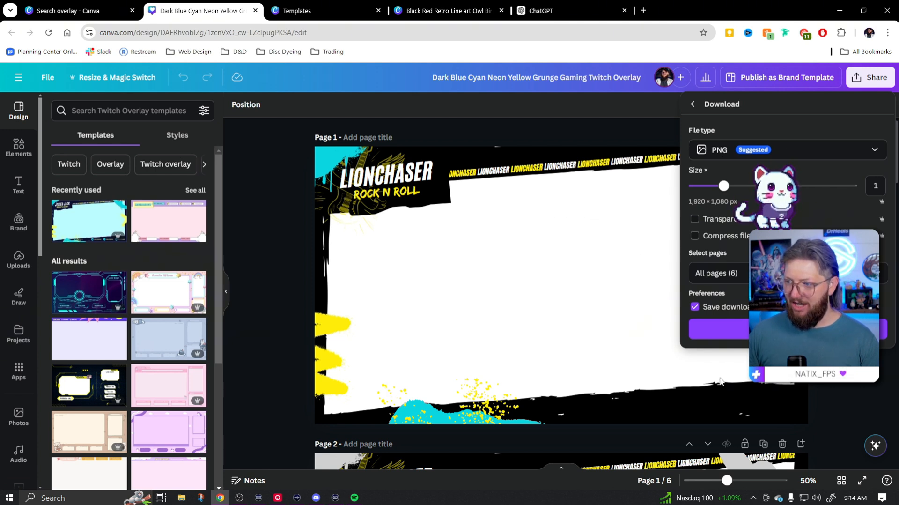
left_click(695, 218)
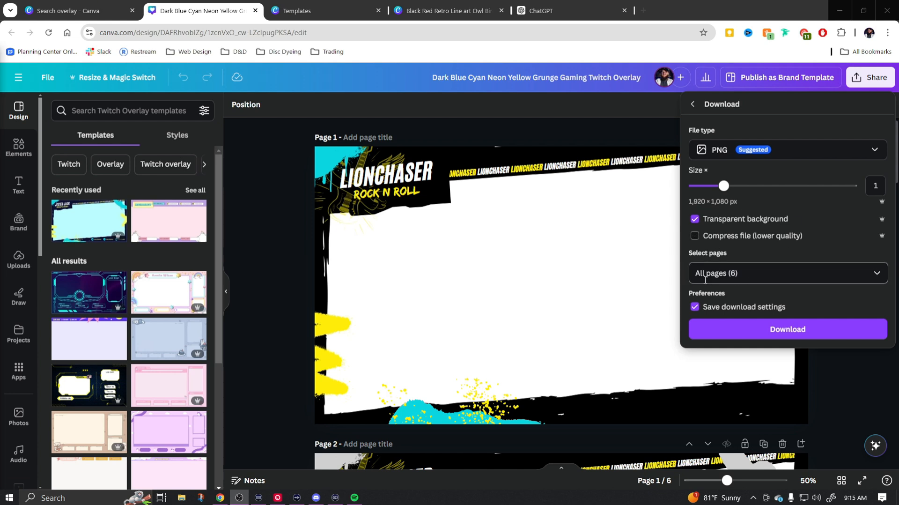
left_click(787, 273)
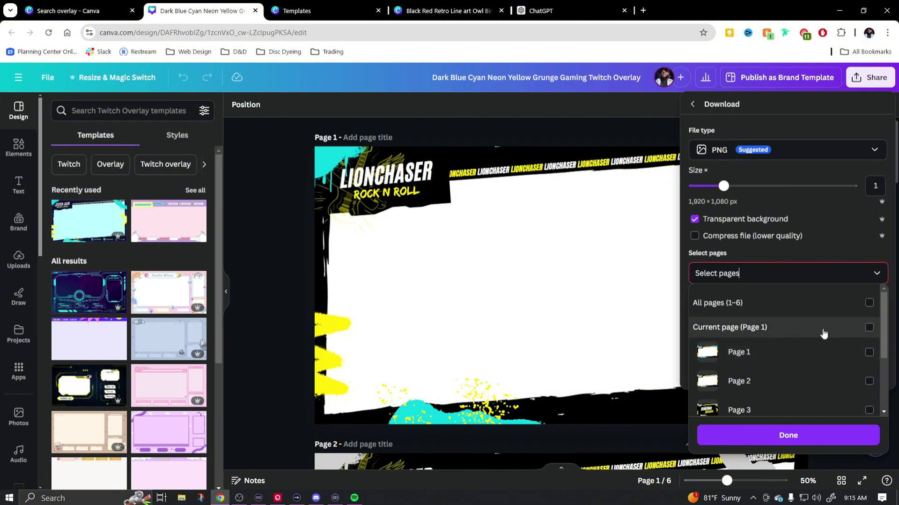
left_click(869, 351)
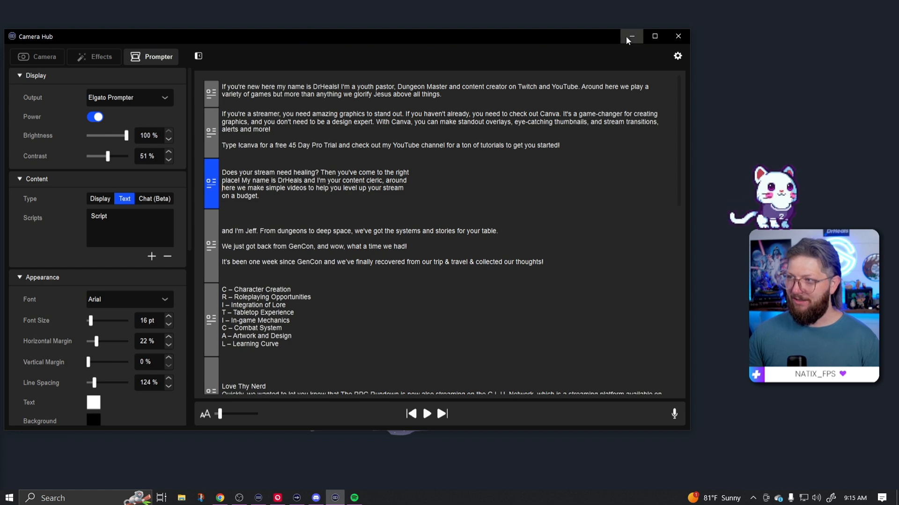
Minimize the Camera Hub teleprompter window.
left_click(632, 36)
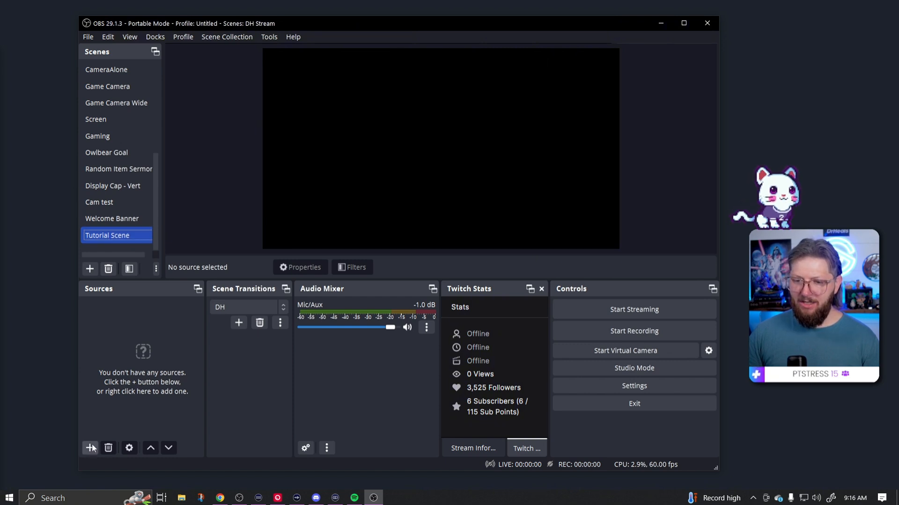
Add a Video Capture Device source named Camera with default device settings and check its Filters window.
left_click(89, 447)
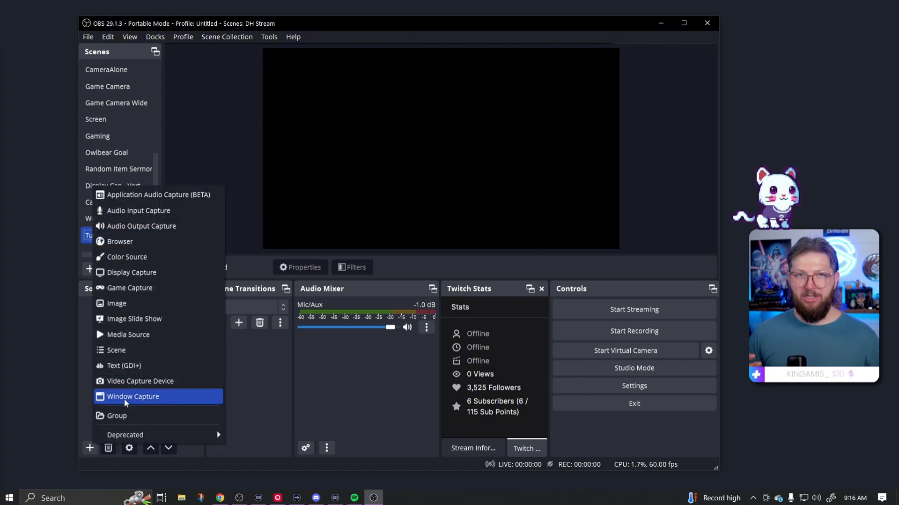
mouse_move(144, 373)
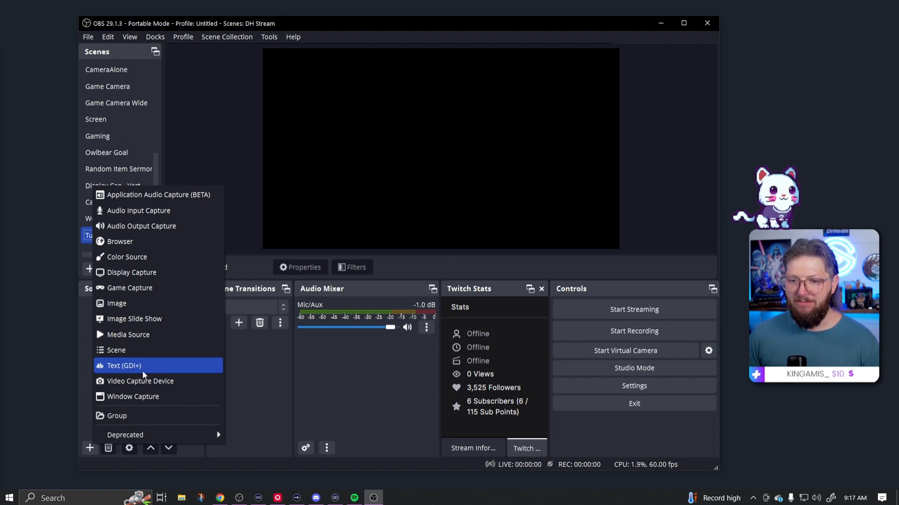
mouse_move(125, 396)
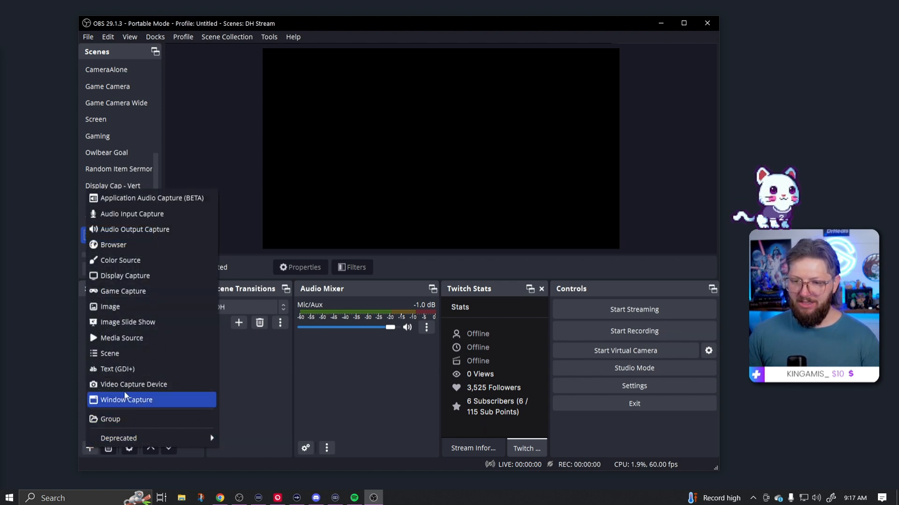
left_click(133, 384)
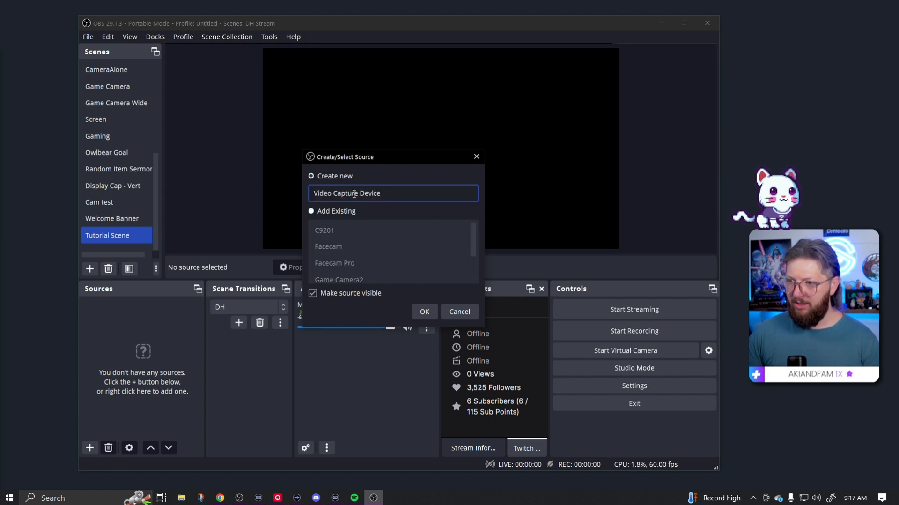
type("Ca")
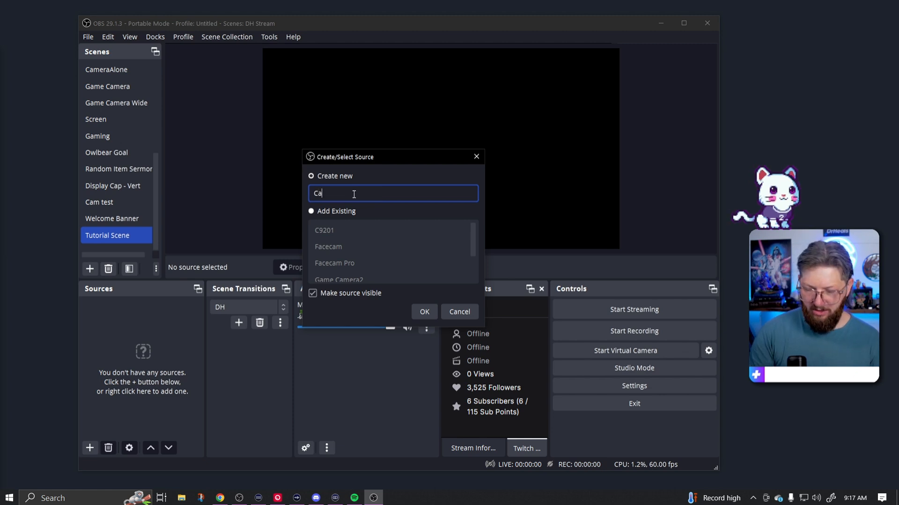
left_click(424, 312)
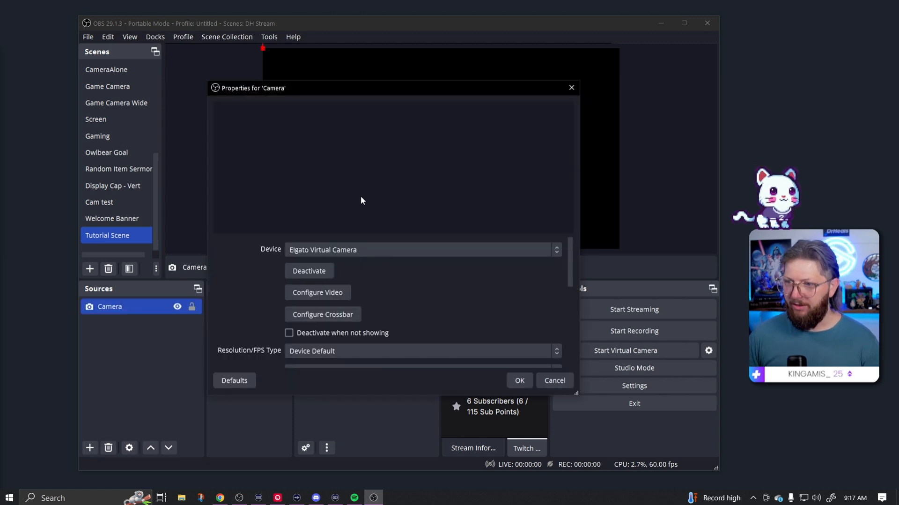
left_click(520, 380)
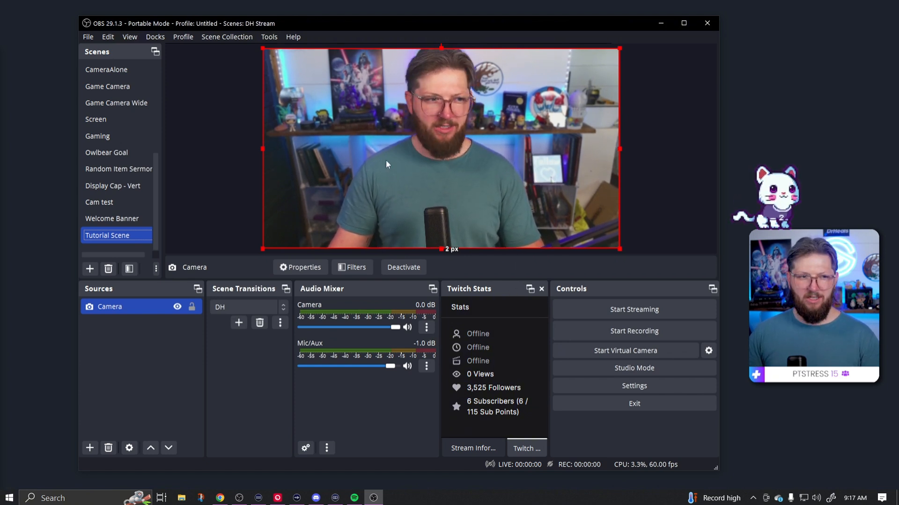
left_click(355, 267)
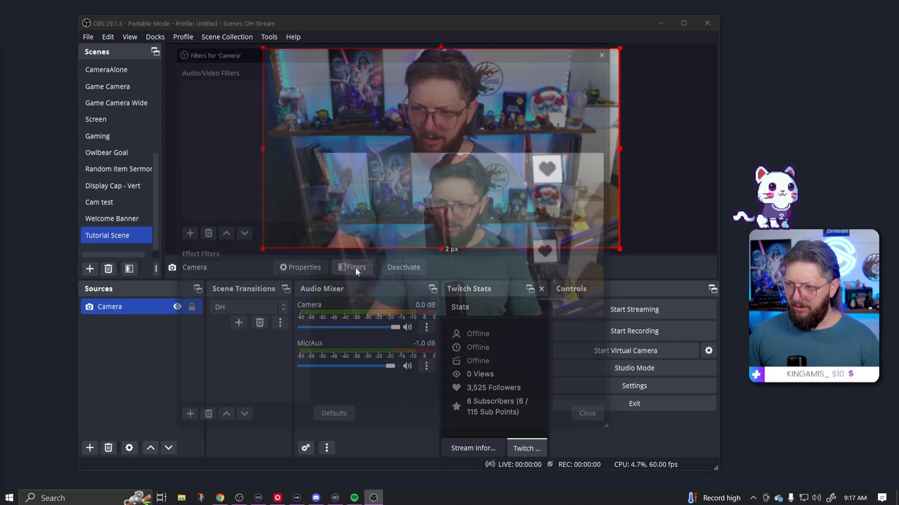
left_click(601, 55)
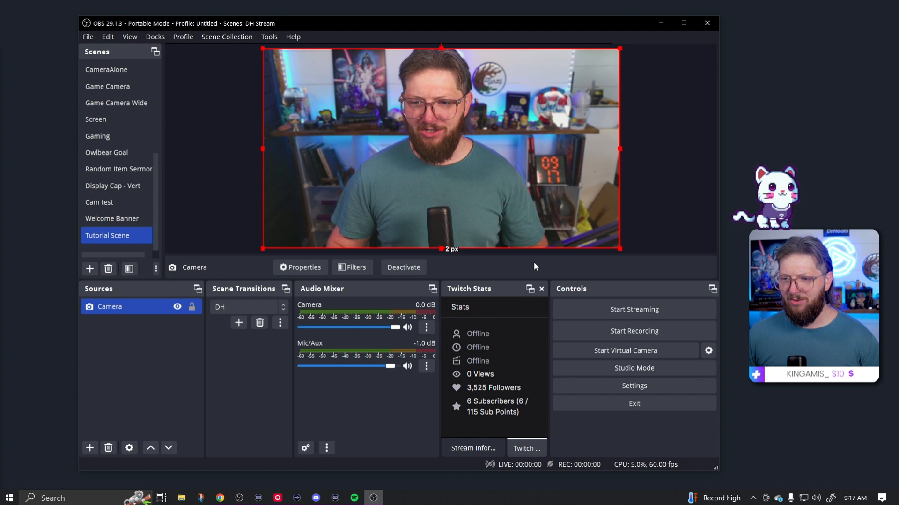
mouse_move(121, 364)
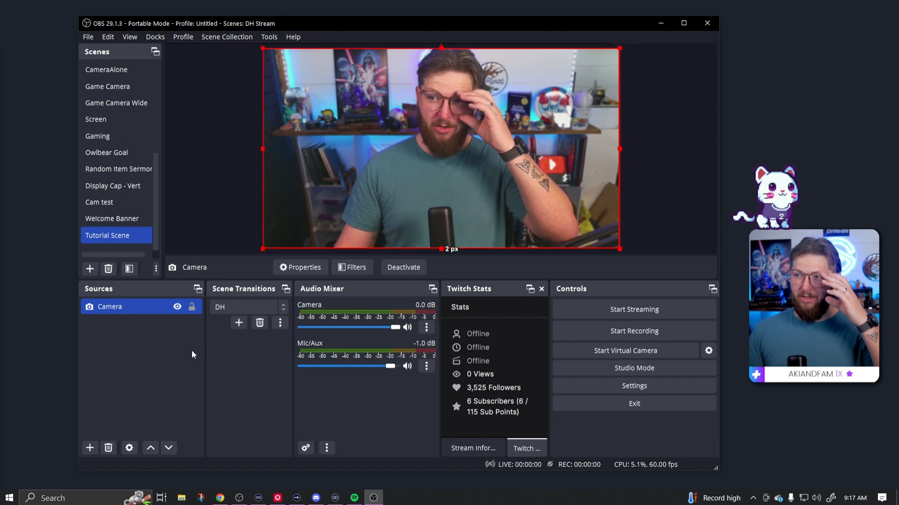
Add an Image source named Overlaysss pointing to the downloaded Lionchaser overlay PNG in Downloads.
left_click(90, 447)
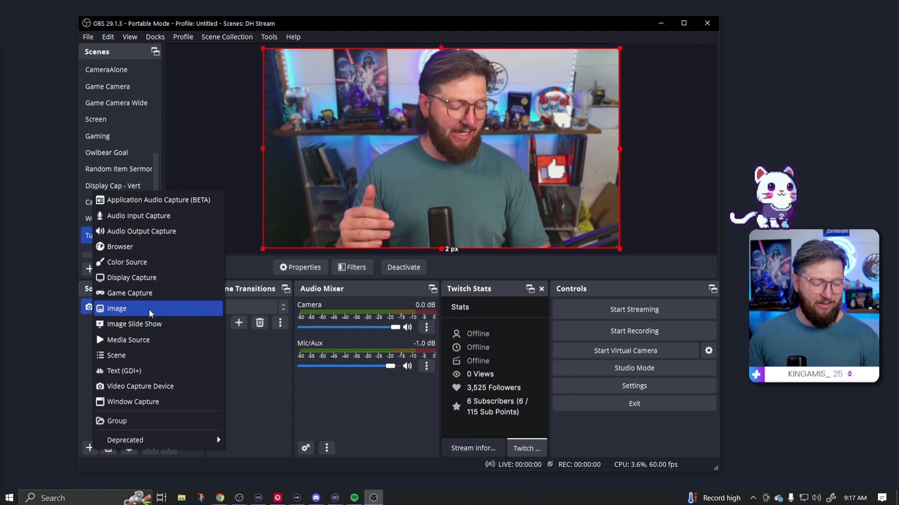
mouse_move(141, 334)
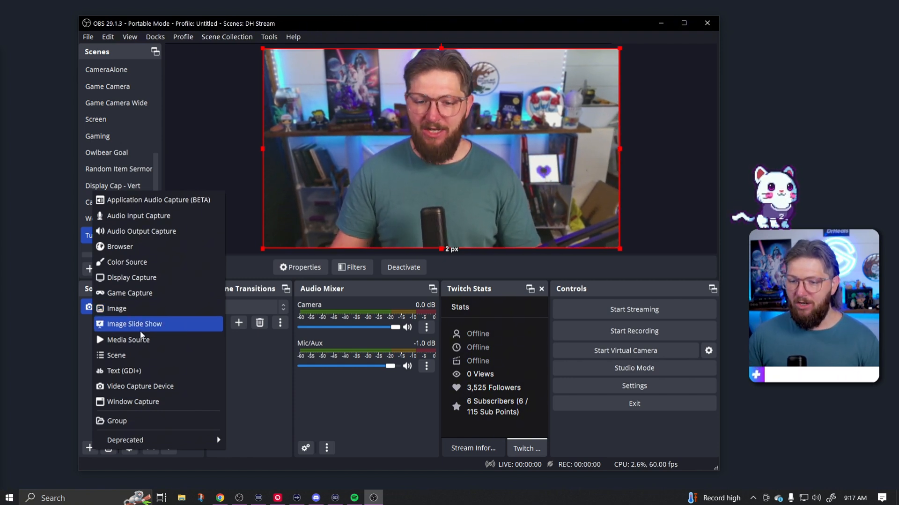
left_click(116, 308)
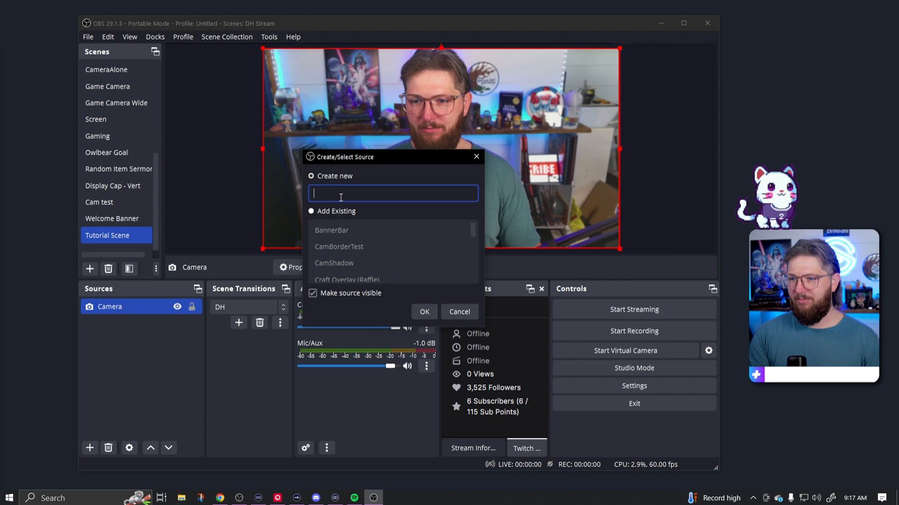
type("Overlays")
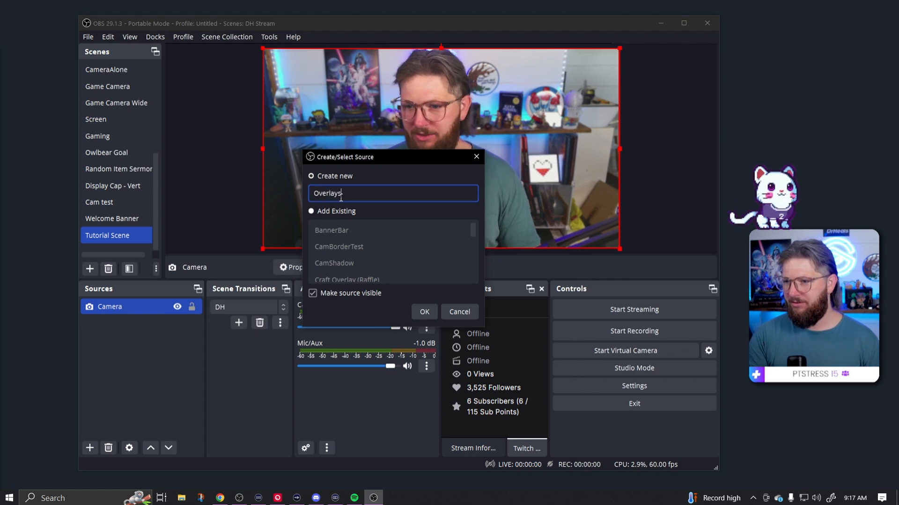
left_click(424, 312)
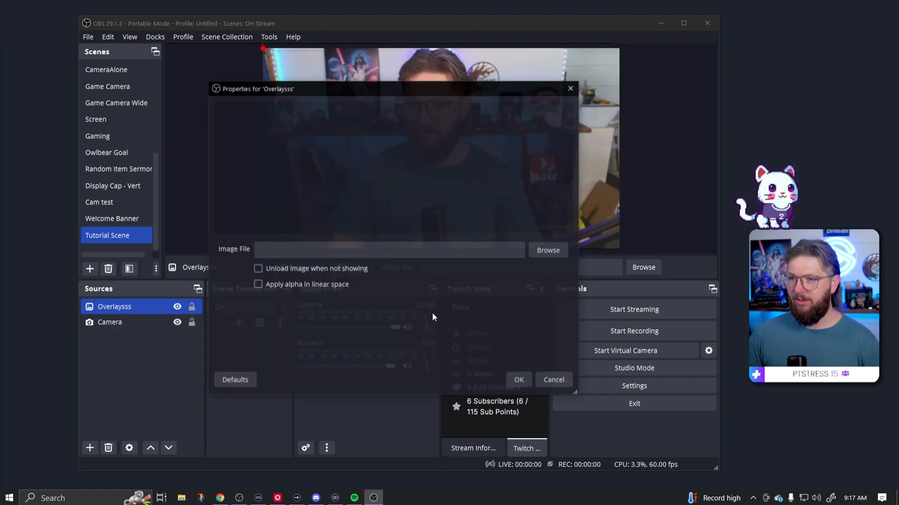
left_click(548, 250)
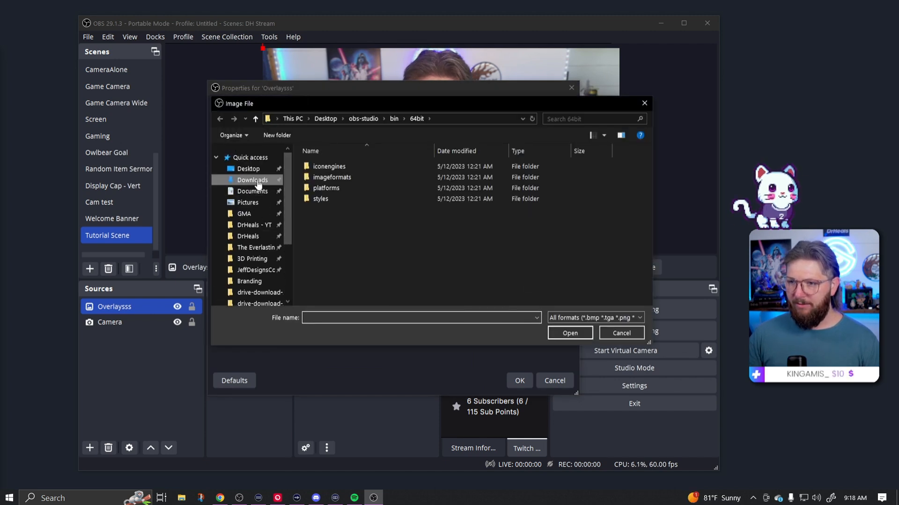
left_click(252, 180)
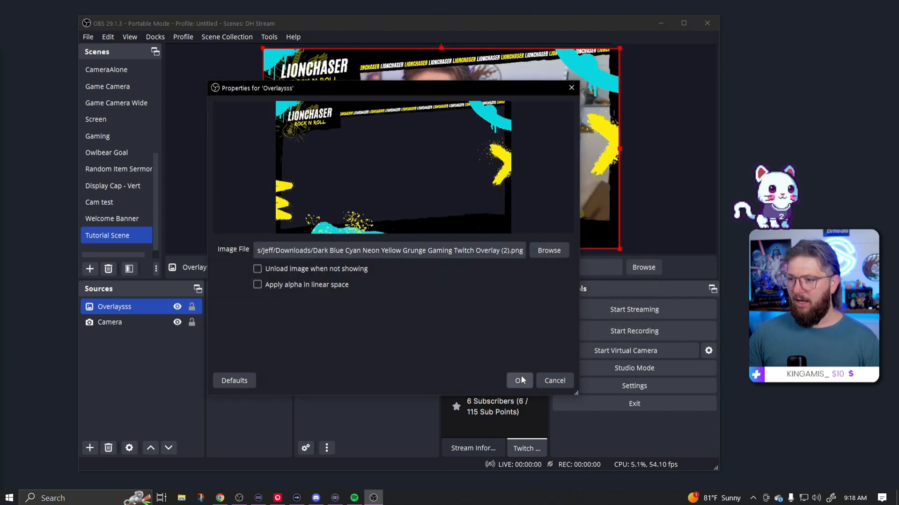
left_click(520, 380)
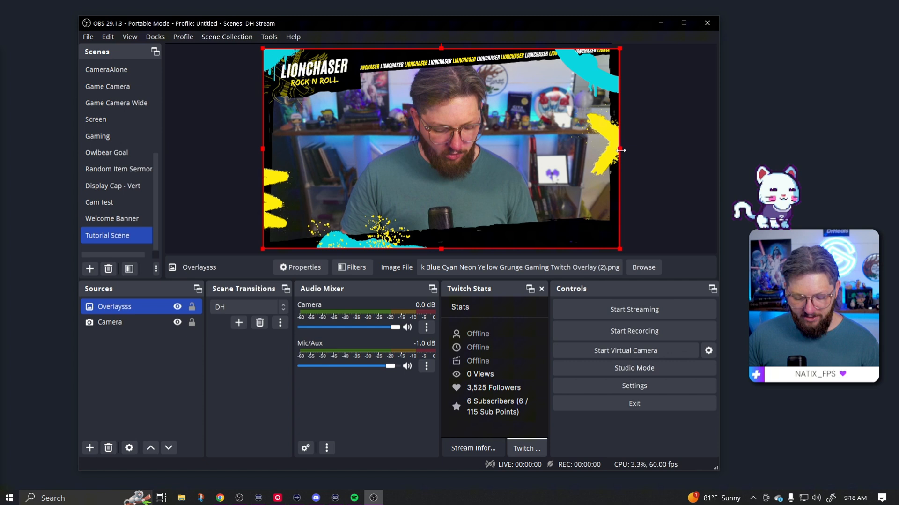
Alt-drag crop the Overlaysss image from the right, left and top, then reselect the overlay and camera sources.
left_click_drag(619, 150, 584, 154)
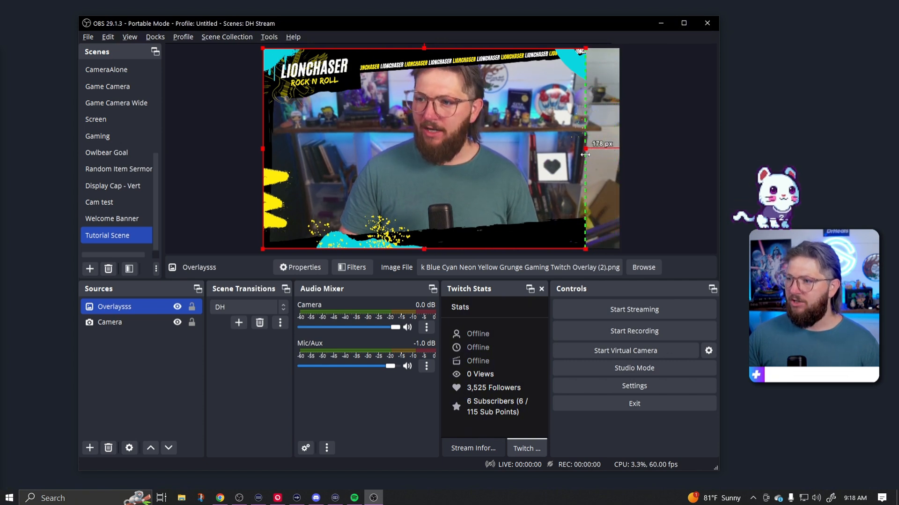
left_click_drag(585, 153, 306, 153)
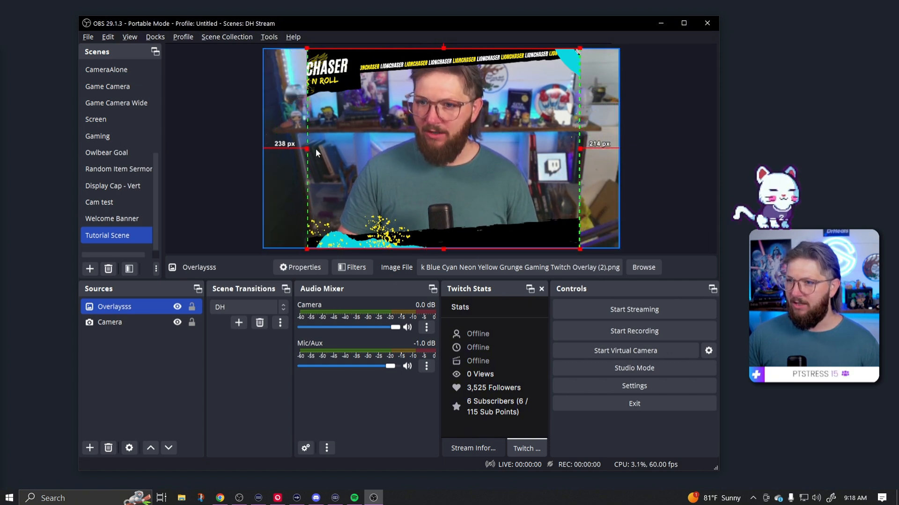
left_click_drag(442, 47, 442, 111)
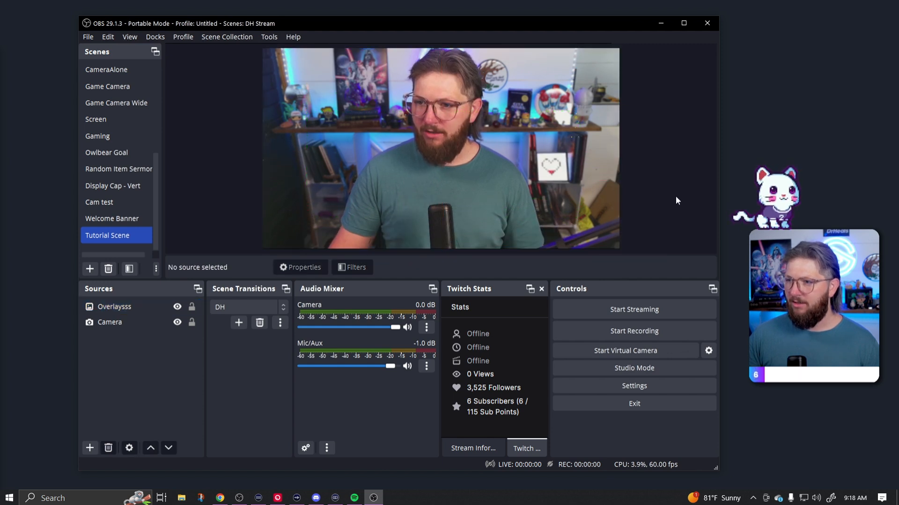
left_click(113, 306)
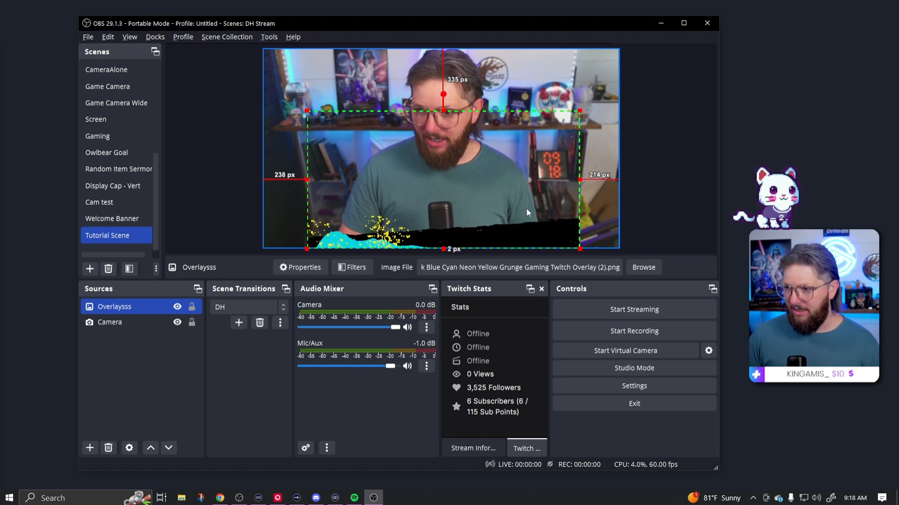
left_click(110, 322)
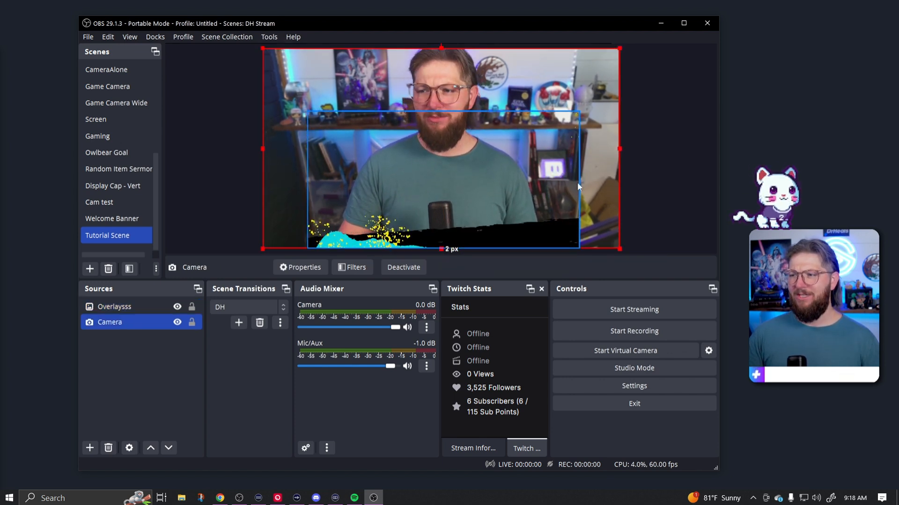
left_click(114, 306)
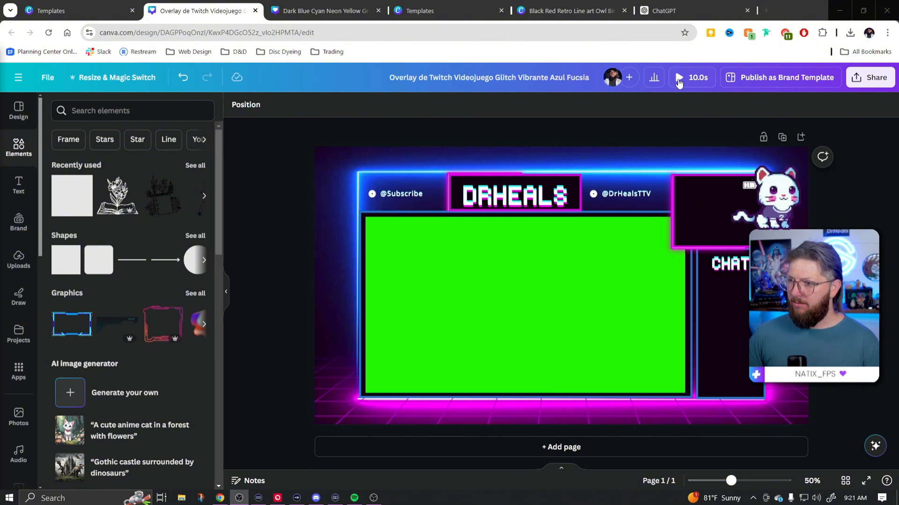
Play the neon DrHeals overlay's 10-second preview and bring up its Share panel.
left_click(679, 77)
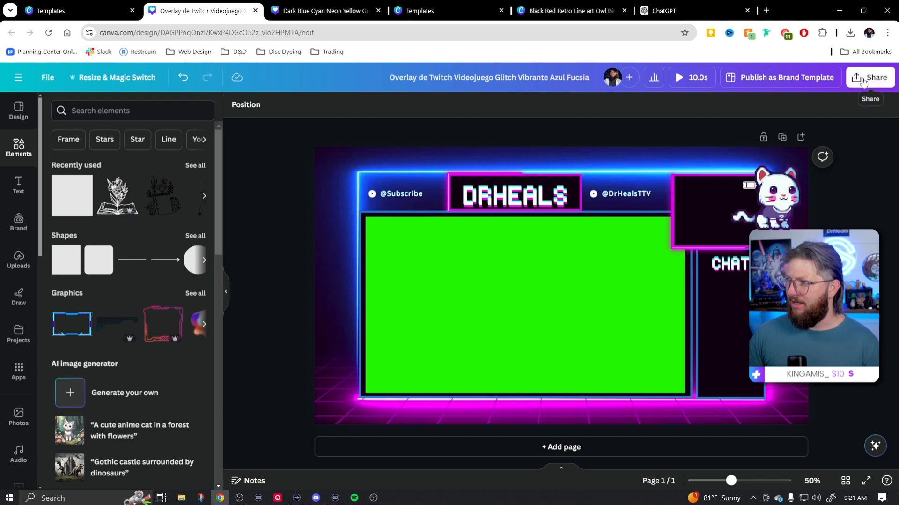
left_click(870, 77)
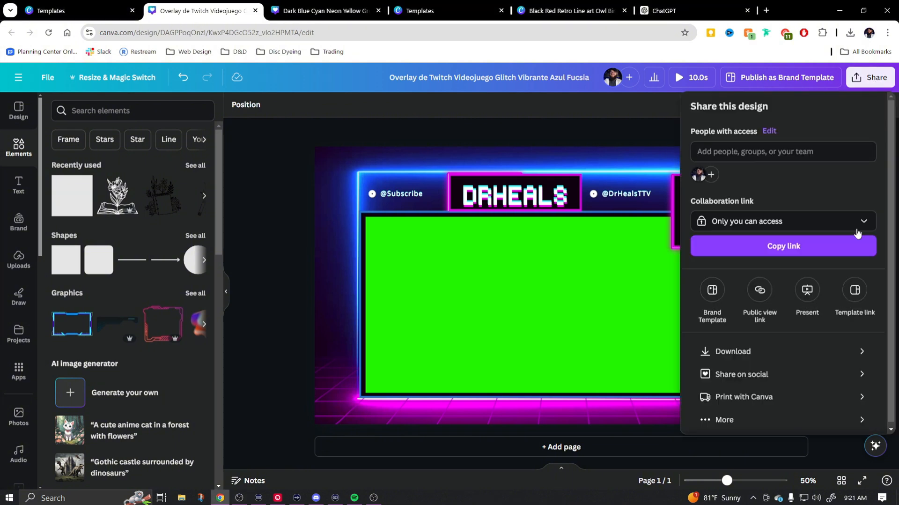
Download the DrHeals overlay as an MP4 video with the quality slider set to 1080p.
left_click(733, 351)
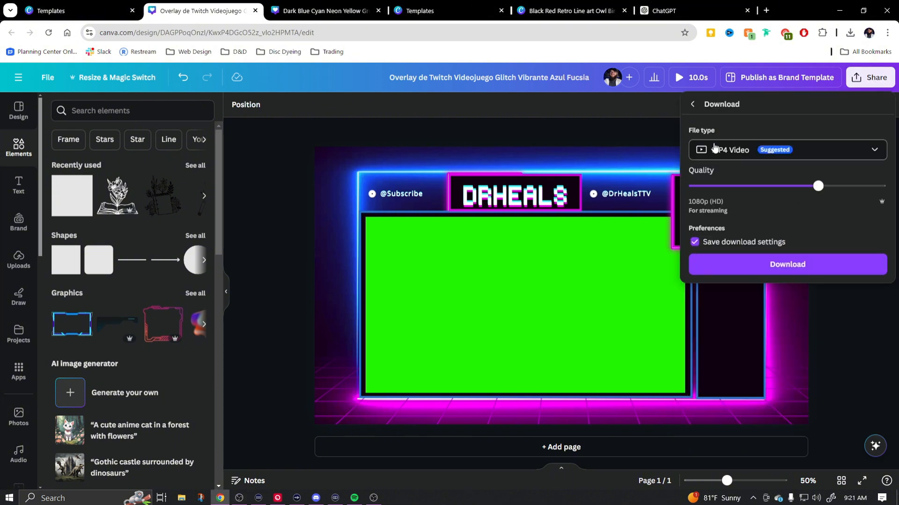
mouse_move(743, 153)
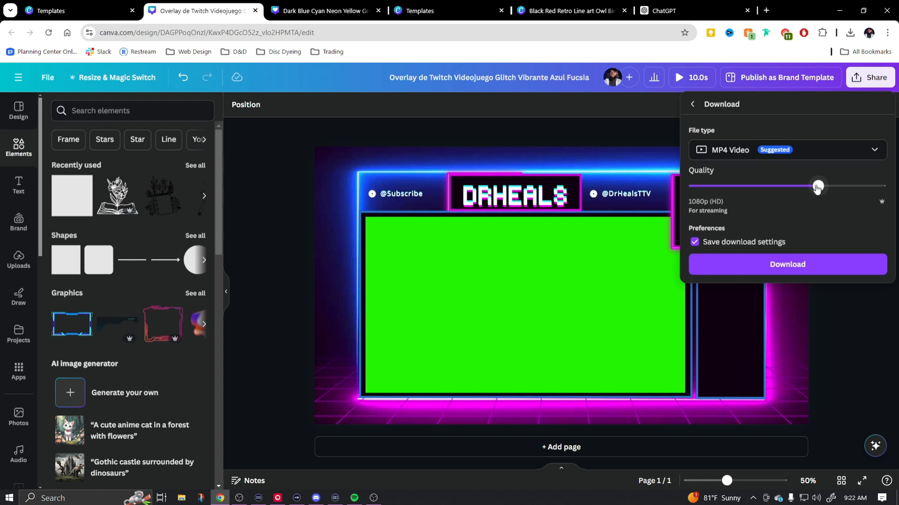
left_click_drag(817, 186, 882, 186)
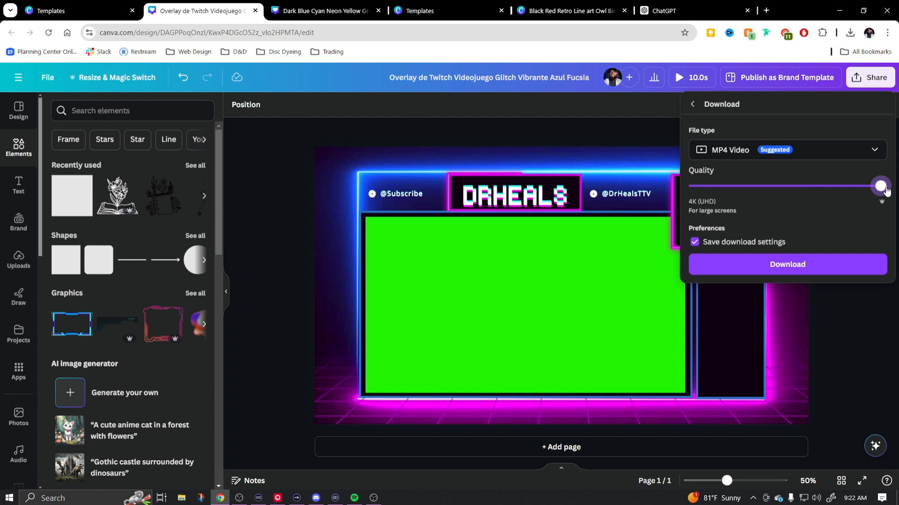
left_click_drag(881, 185, 817, 185)
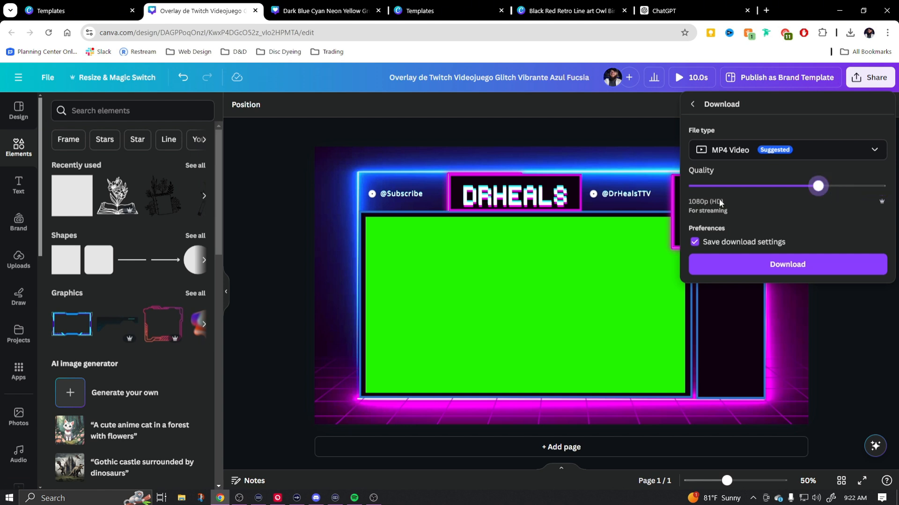
mouse_move(804, 265)
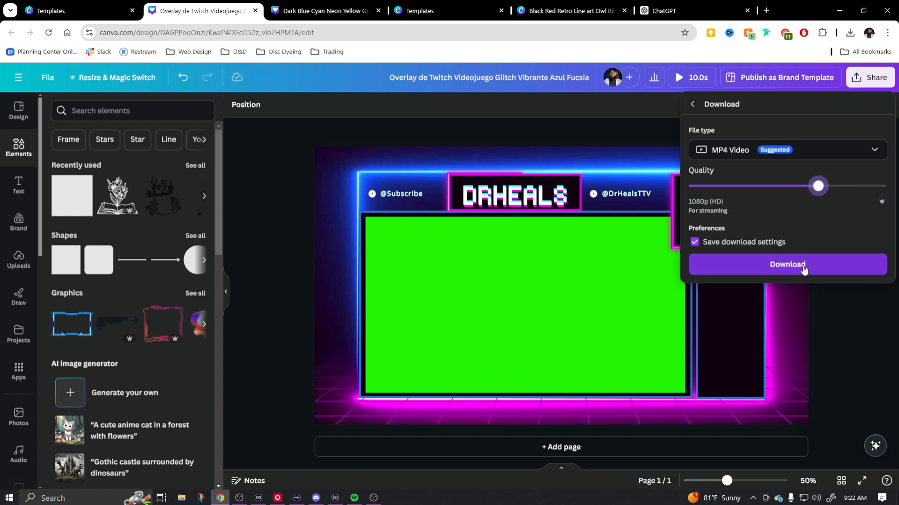
left_click(787, 264)
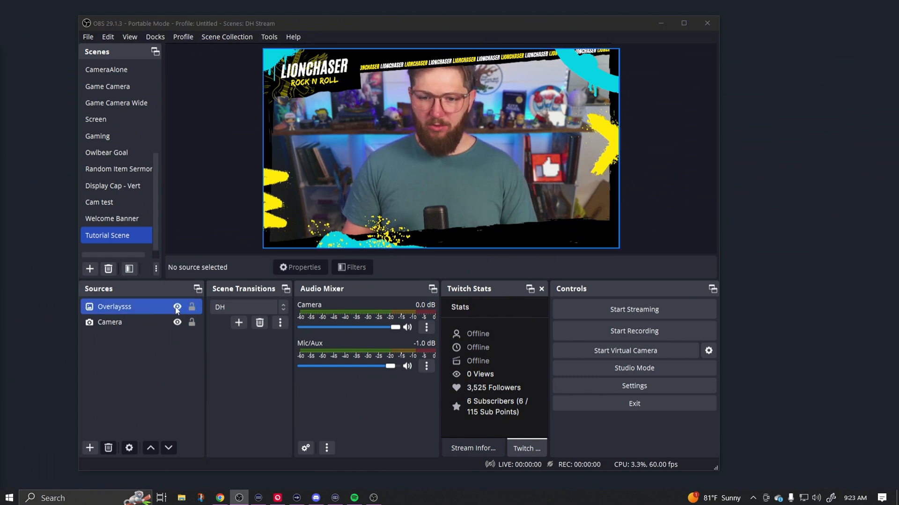
Hide the Overlaysss image and create a Media Source named OverlayVideo.
left_click(177, 306)
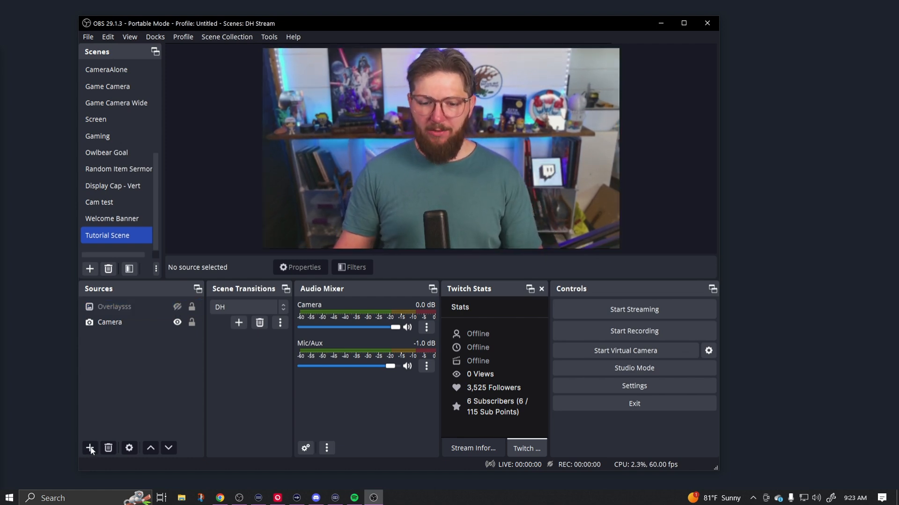
left_click(89, 448)
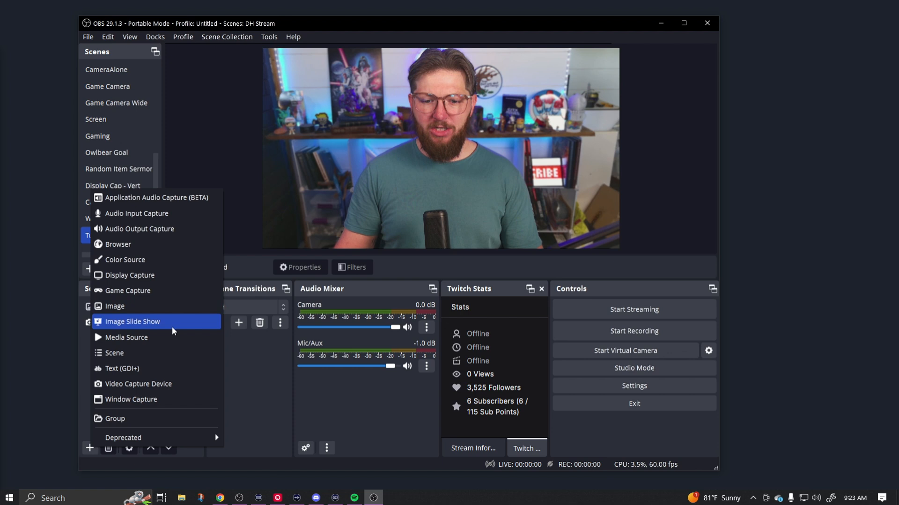
left_click(126, 336)
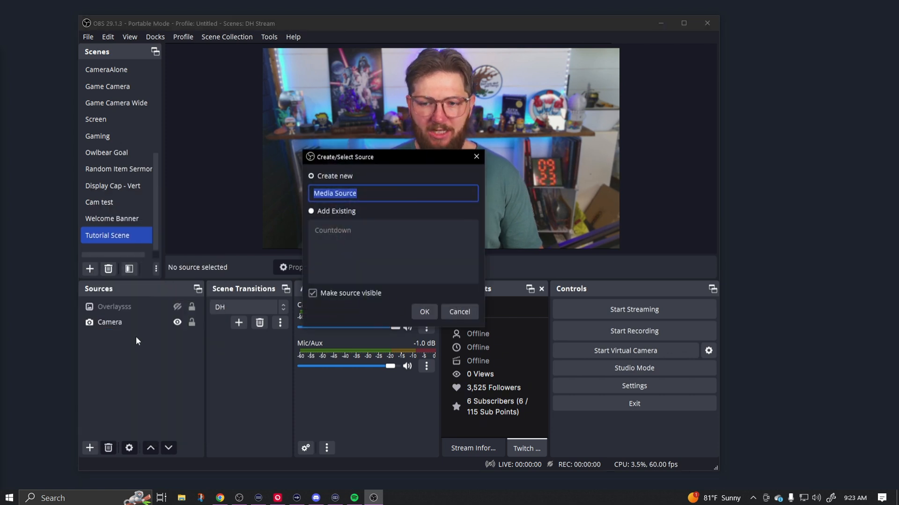
type("Overla")
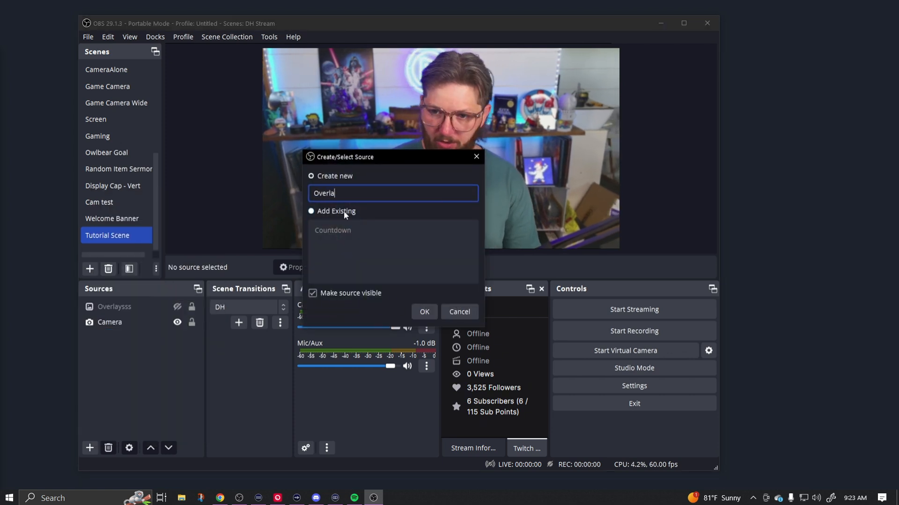
type("yVideo")
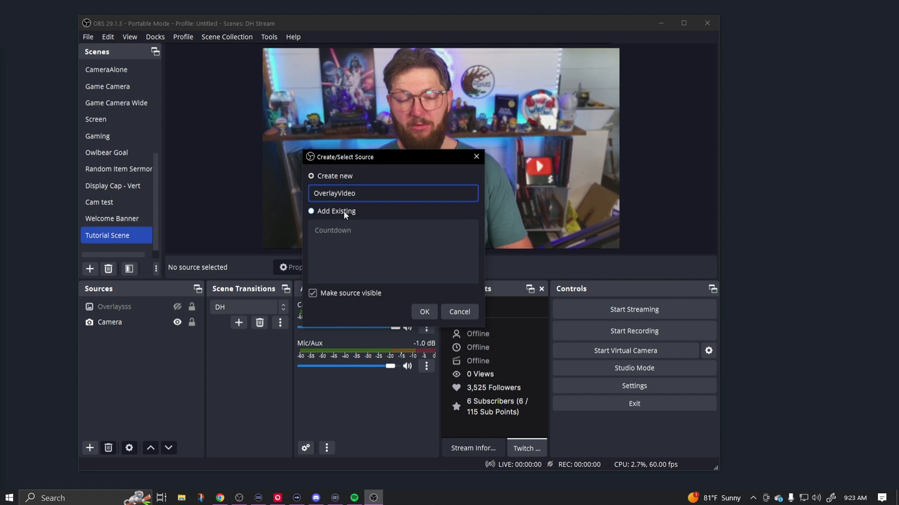
left_click(424, 312)
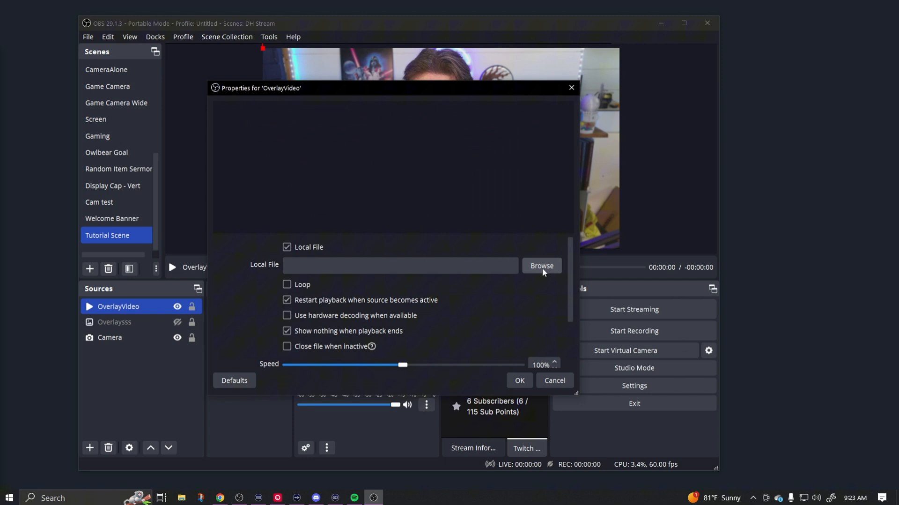
Point OverlayVideo at the downloaded DrHeals MP4 and enable Loop.
left_click(542, 265)
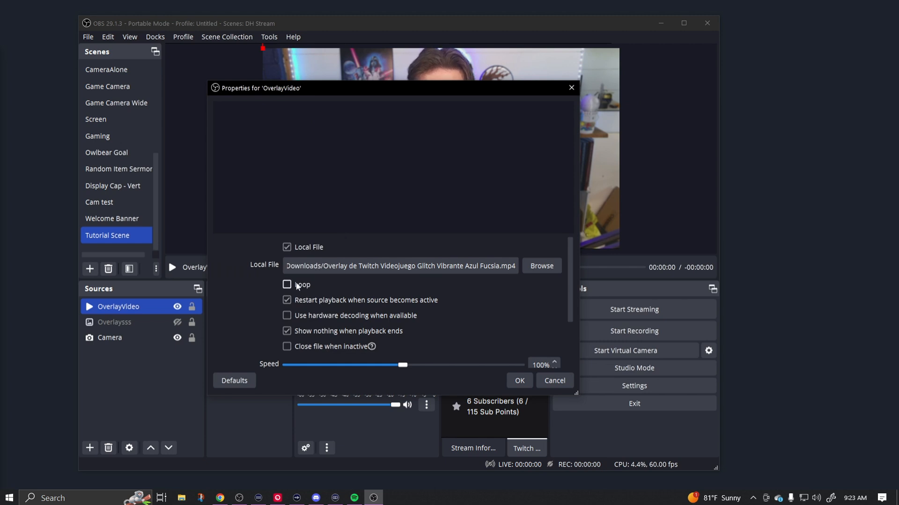
left_click(287, 284)
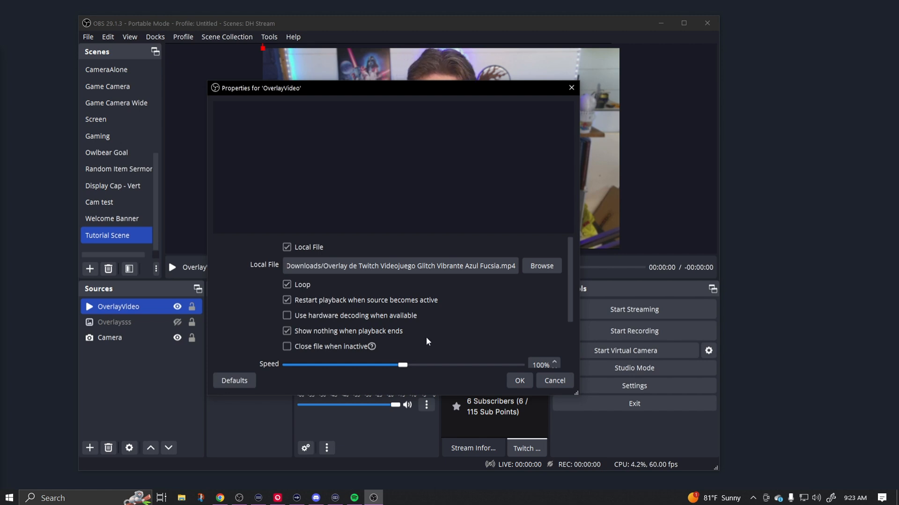
left_click(519, 380)
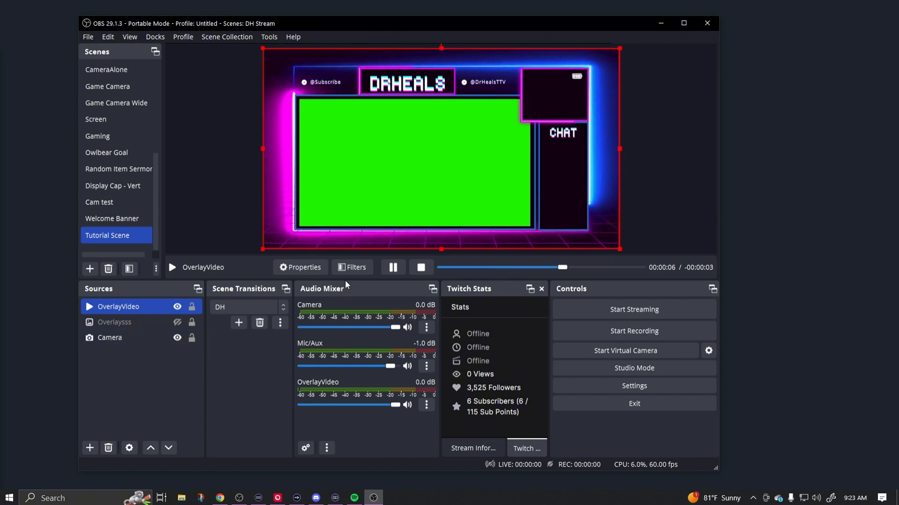
Add a Chroma Key filter to OverlayVideo to remove the green area, then select Camera to fit it in the frame.
left_click(353, 267)
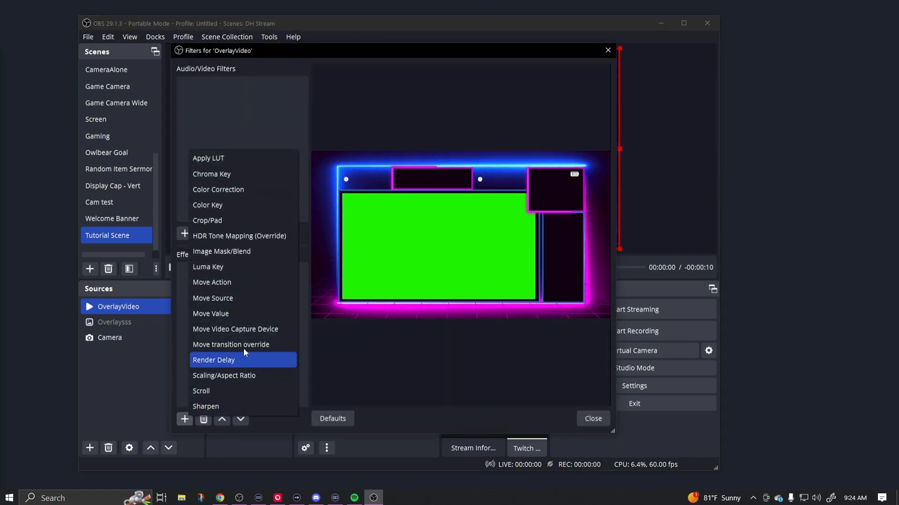
left_click(211, 174)
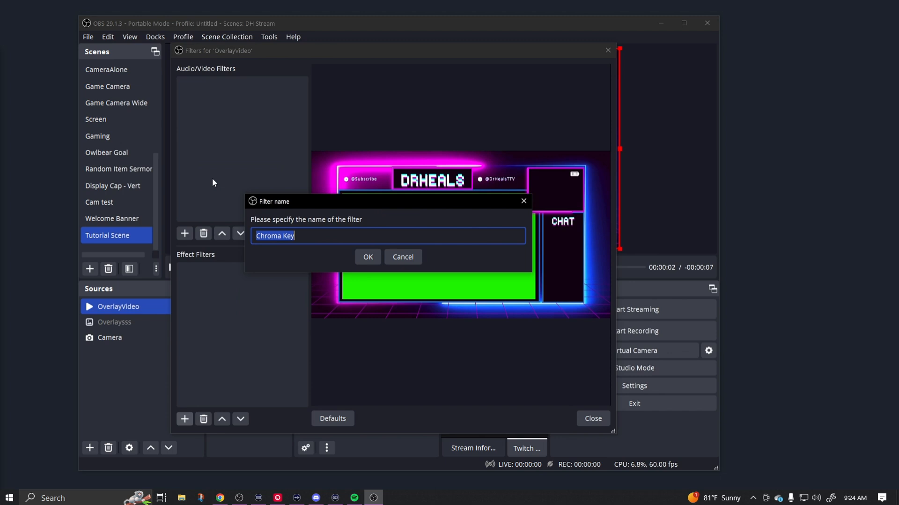
left_click(368, 257)
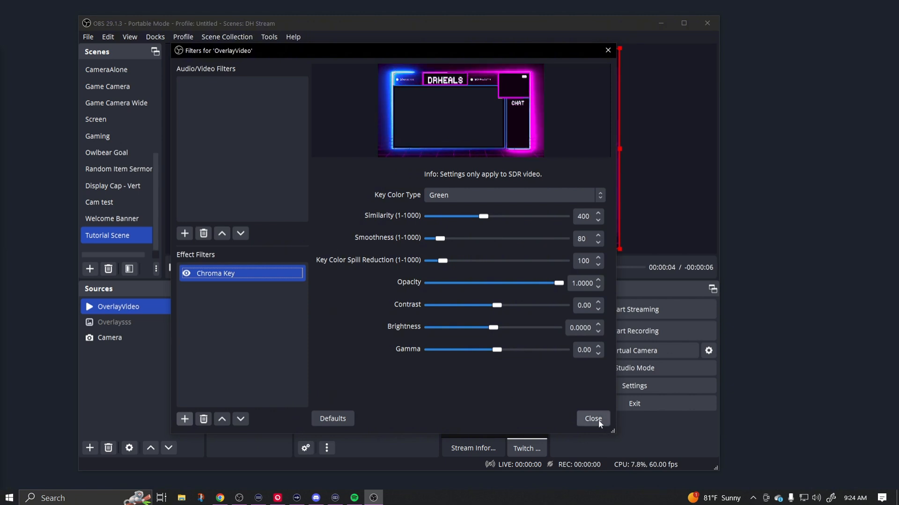
left_click(592, 418)
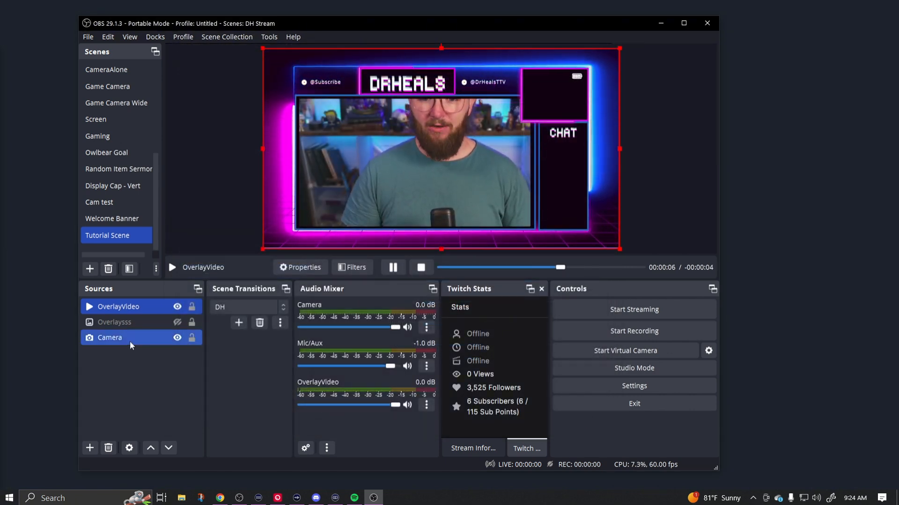
left_click(110, 337)
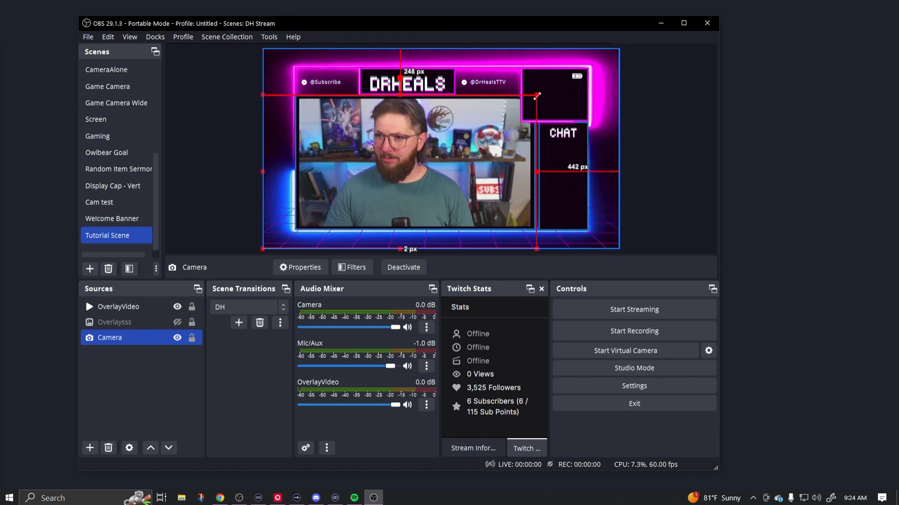